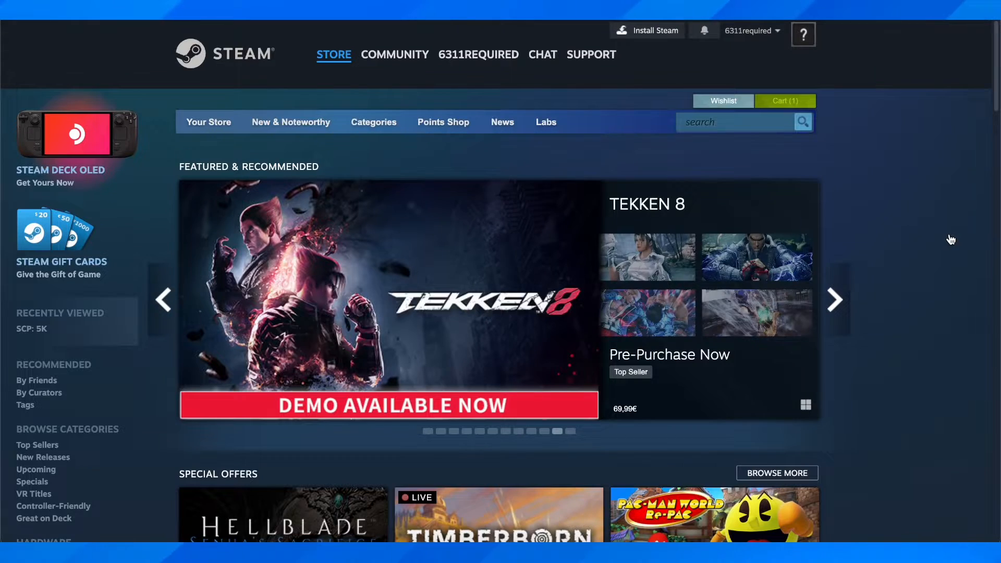
Step: Search Google for 'vpn' so Proton VPN appears as the first result
{"action": "left_click", "coordinate": [834, 301]}
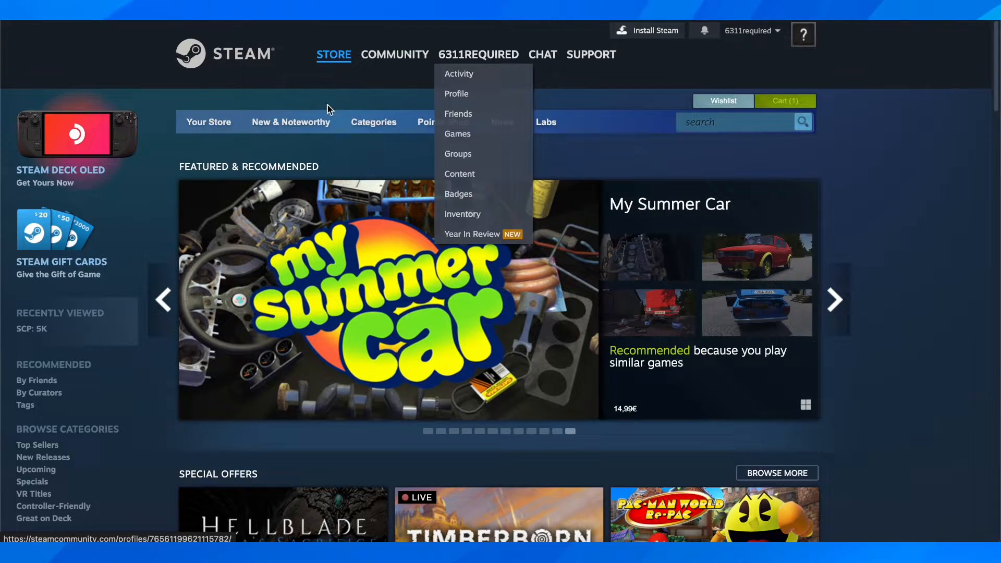
{"action": "mouse_move", "coordinate": [585, 102]}
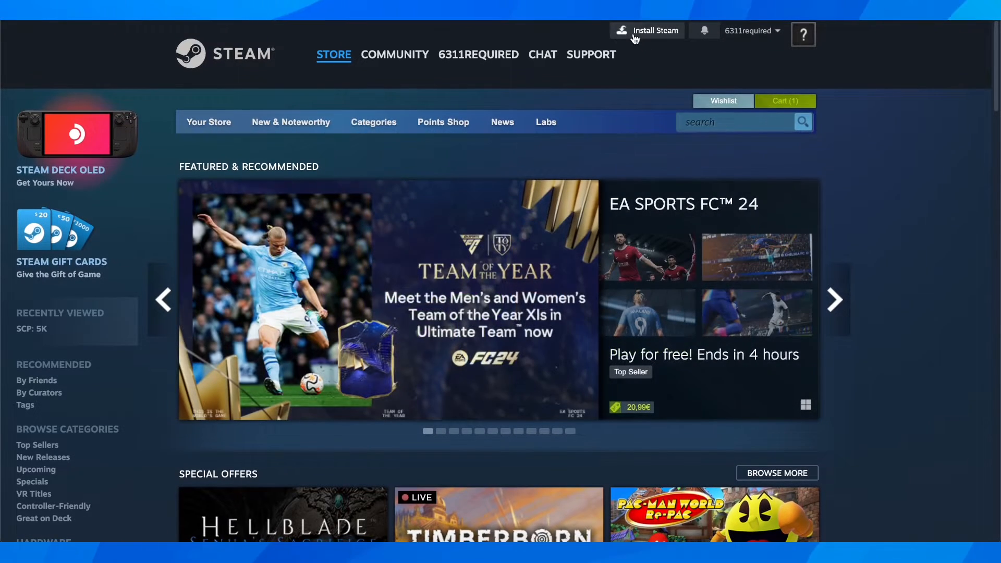
{"action": "mouse_move", "coordinate": [666, 33]}
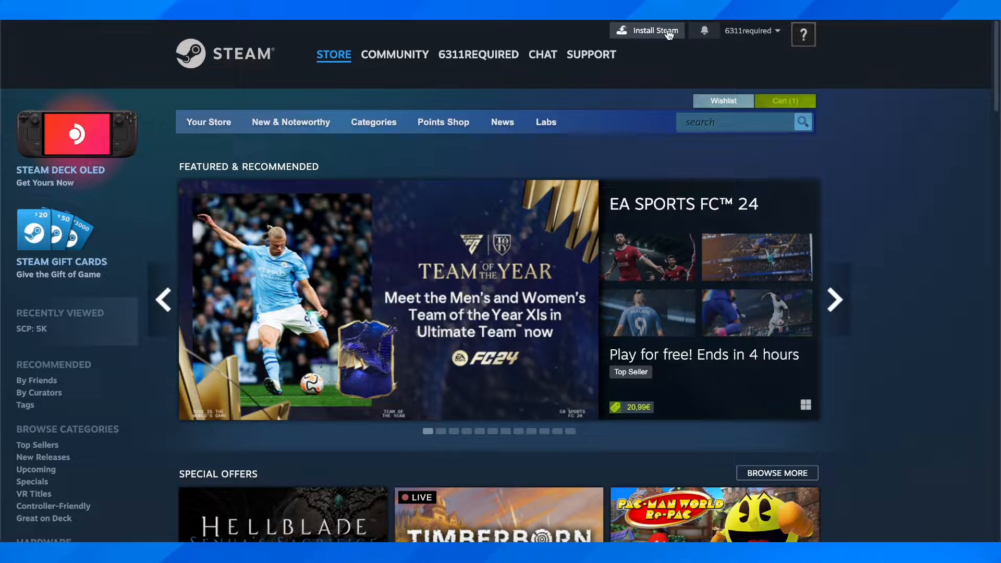
{"action": "mouse_move", "coordinate": [652, 38]}
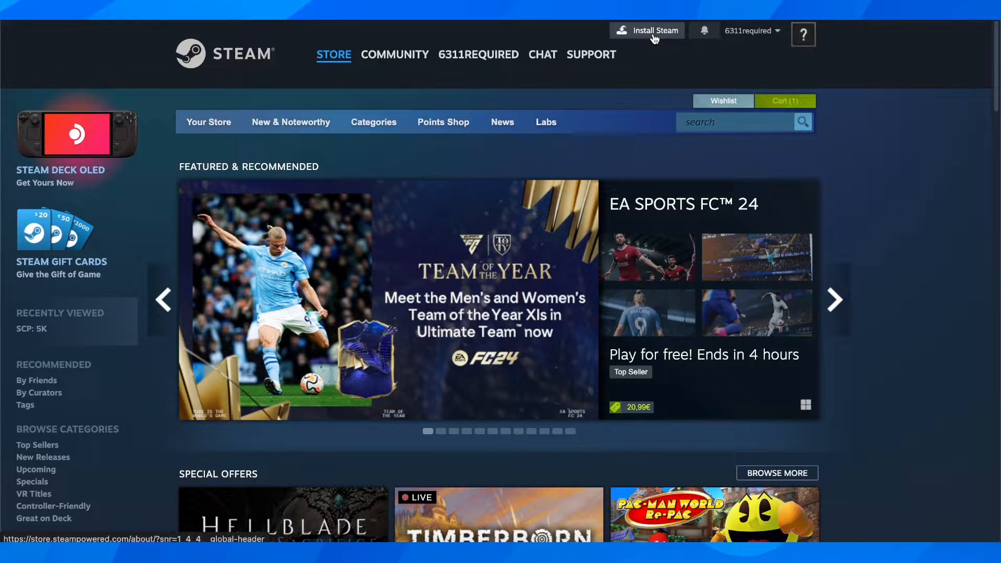
{"action": "left_click", "coordinate": [833, 301]}
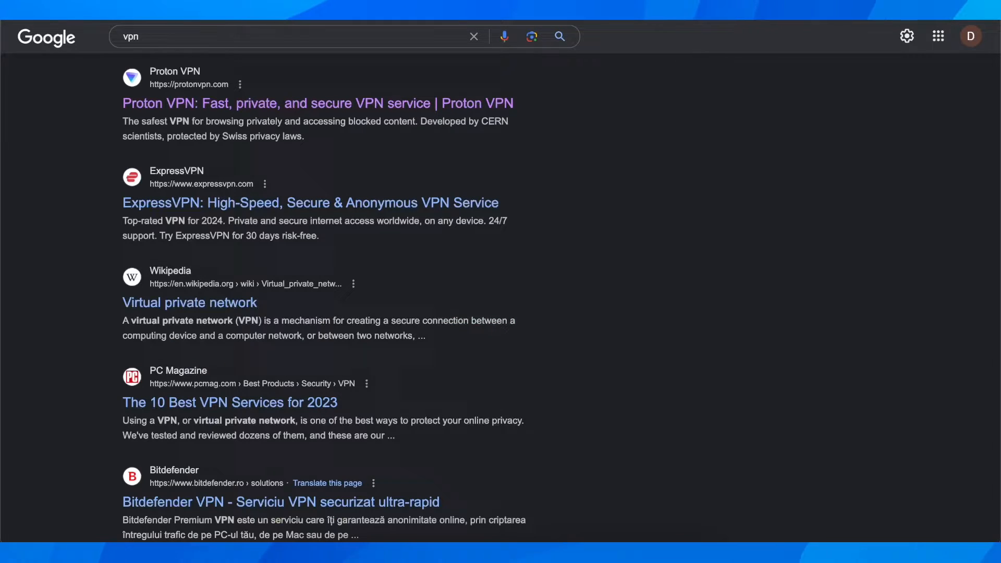
Step: Open Proton VPN's pricing page and scroll down to the Proton Free plan
{"action": "left_click", "coordinate": [317, 102]}
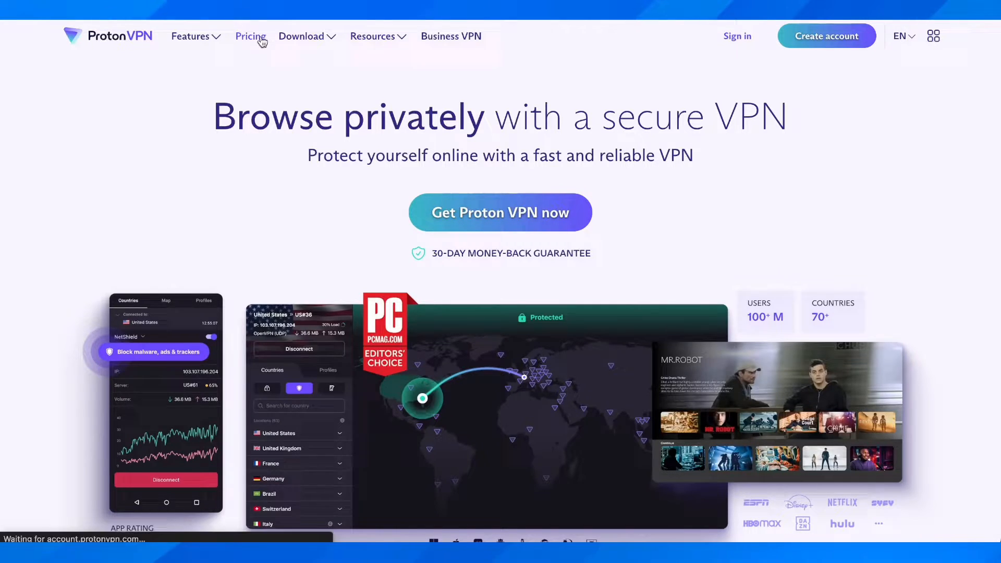
{"action": "left_click", "coordinate": [250, 36]}
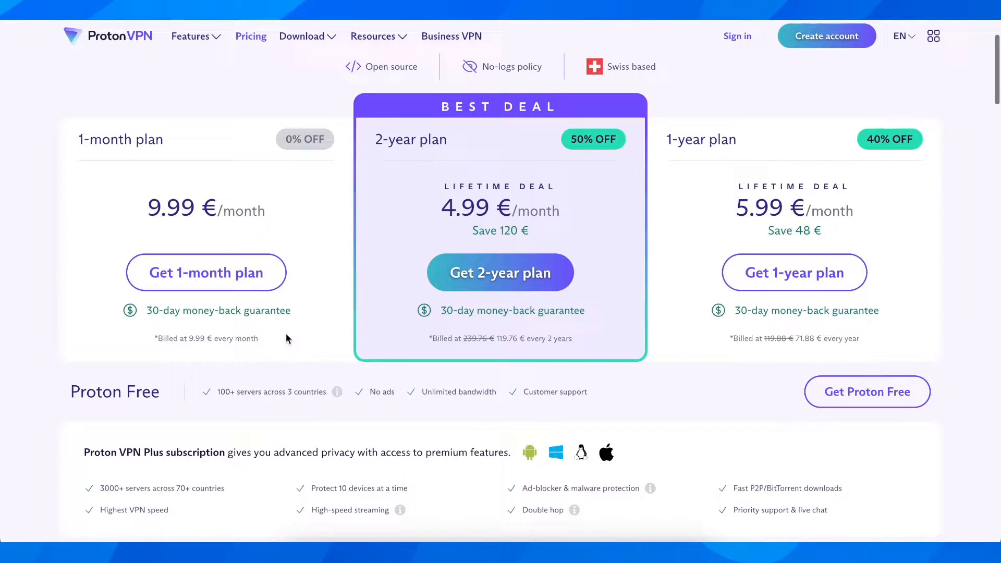
{"action": "scroll", "scroll_direction": "down", "scroll_amount": 3}
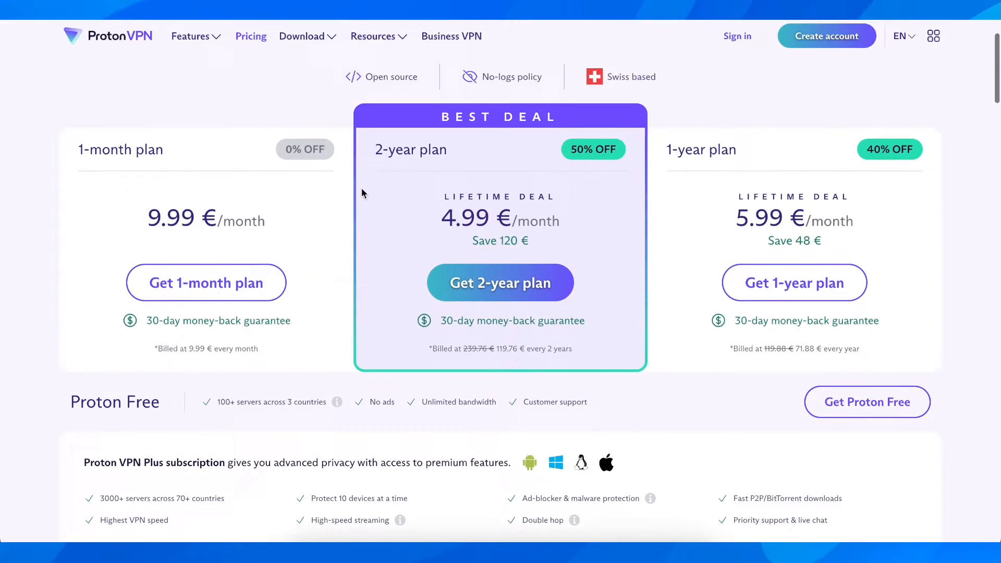
{"action": "scroll", "scroll_direction": "down", "scroll_amount": 3}
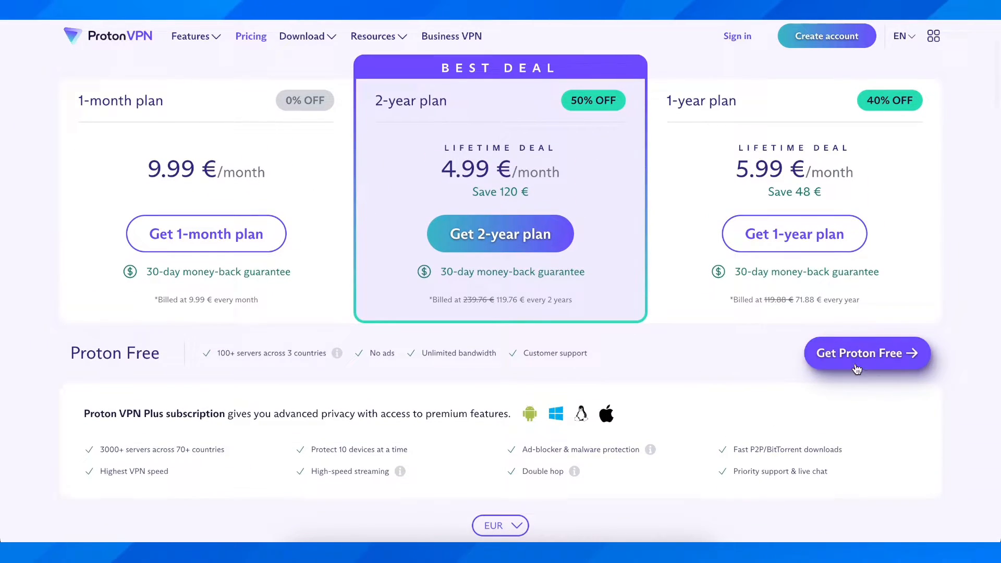
{"action": "mouse_move", "coordinate": [361, 285]}
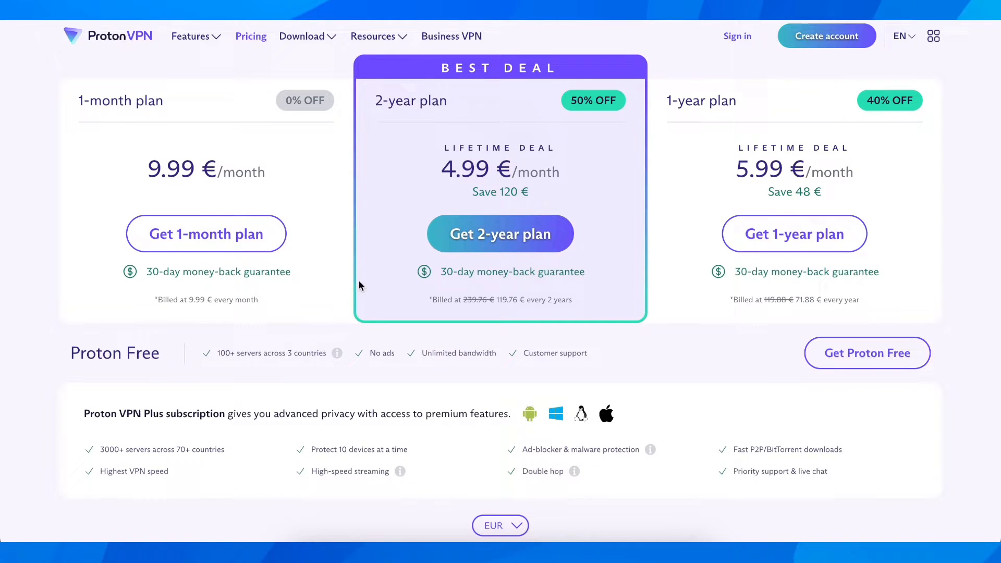
{"action": "mouse_move", "coordinate": [497, 163]}
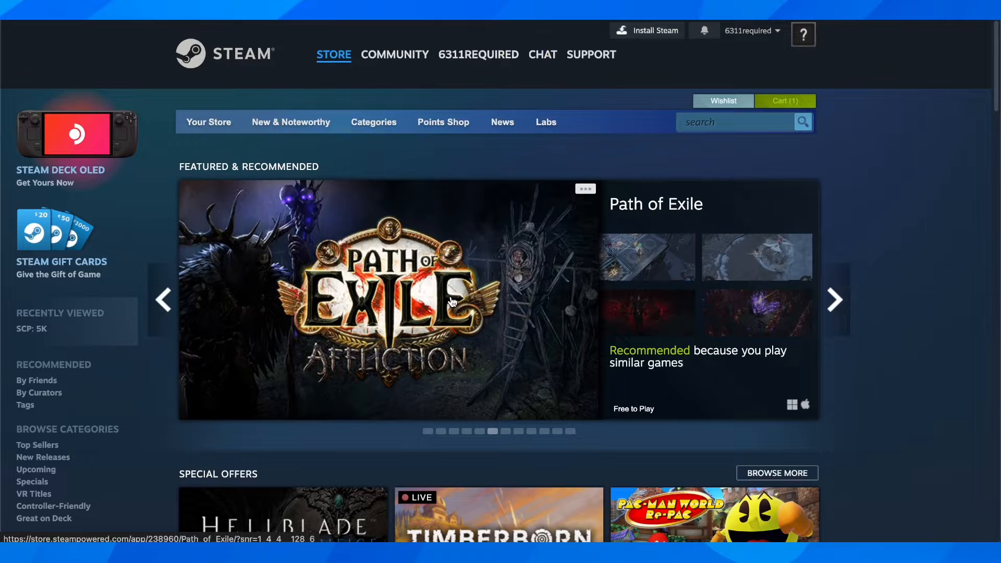
{"action": "mouse_move", "coordinate": [548, 231]}
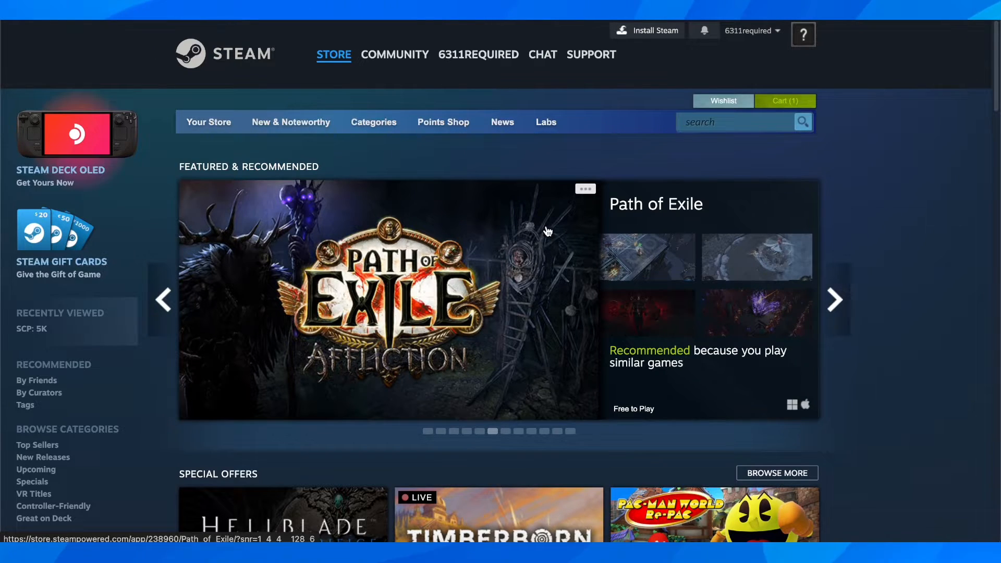
Step: Browse the Steam store's Special Offers, then scroll back to the featured banner
{"action": "scroll", "scroll_direction": "down", "scroll_amount": 3}
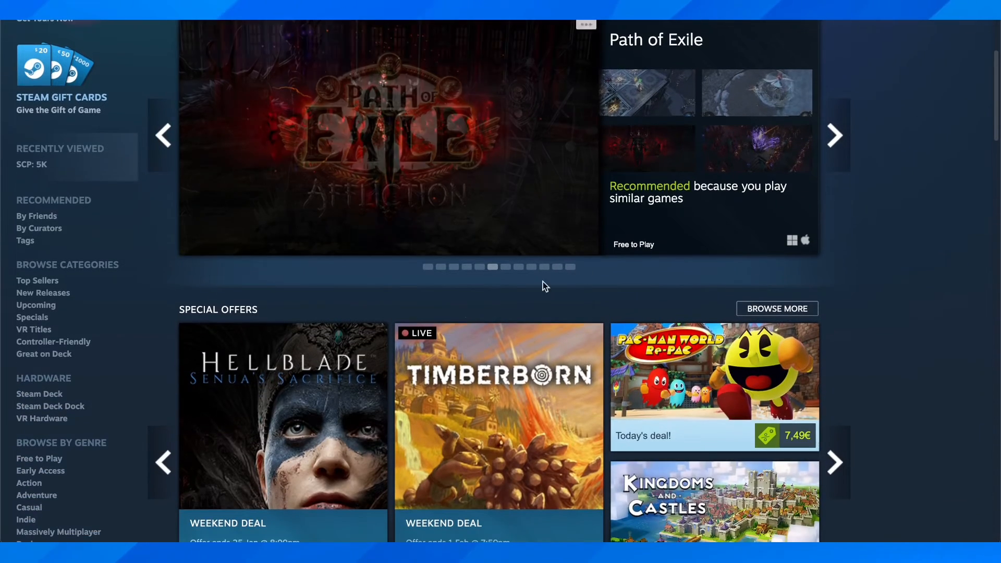
{"action": "scroll", "scroll_direction": "down", "scroll_amount": 3}
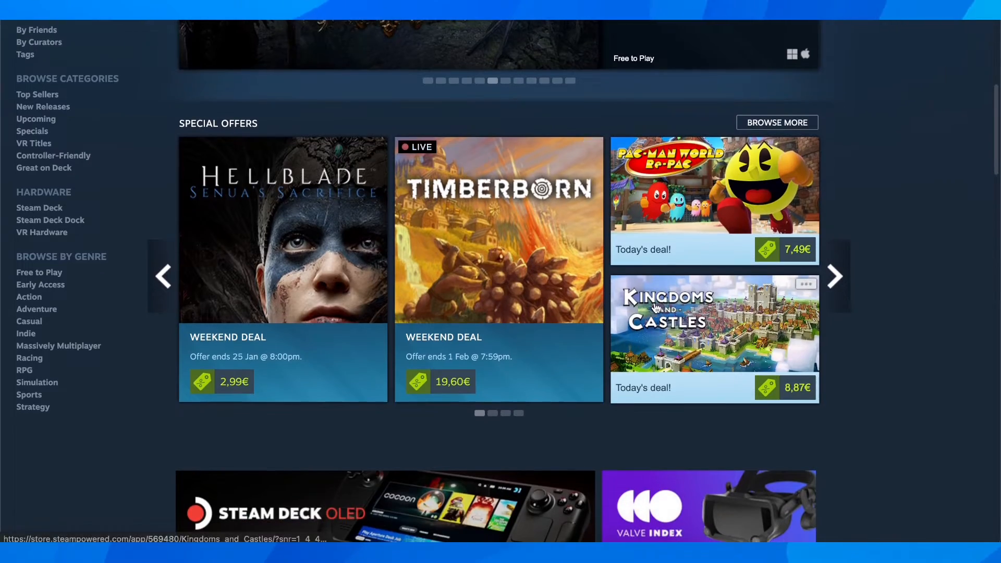
{"action": "scroll", "scroll_direction": "up", "scroll_amount": 3}
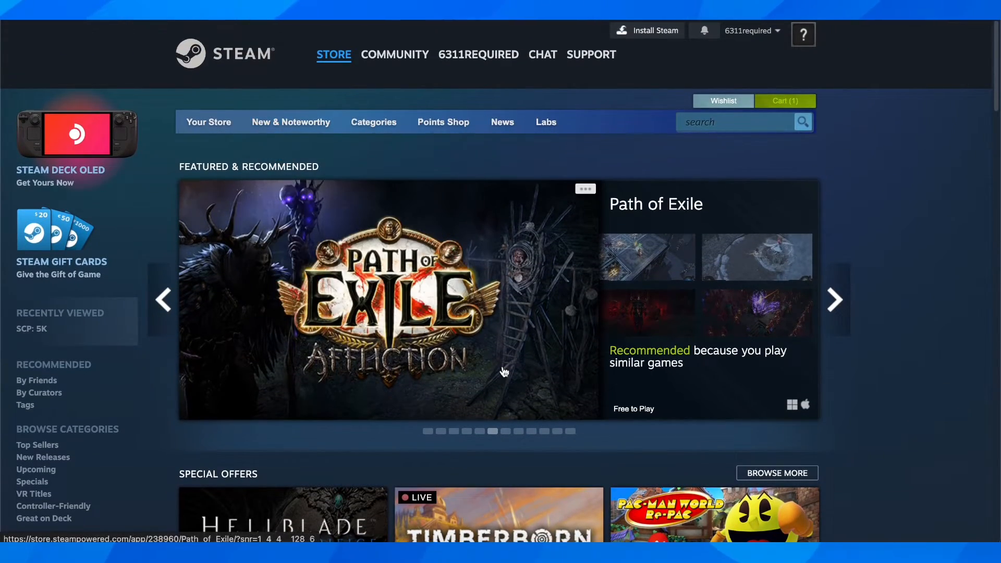
Step: Open Path of Exile's store page and scroll to its Play Game button
{"action": "left_click", "coordinate": [384, 300]}
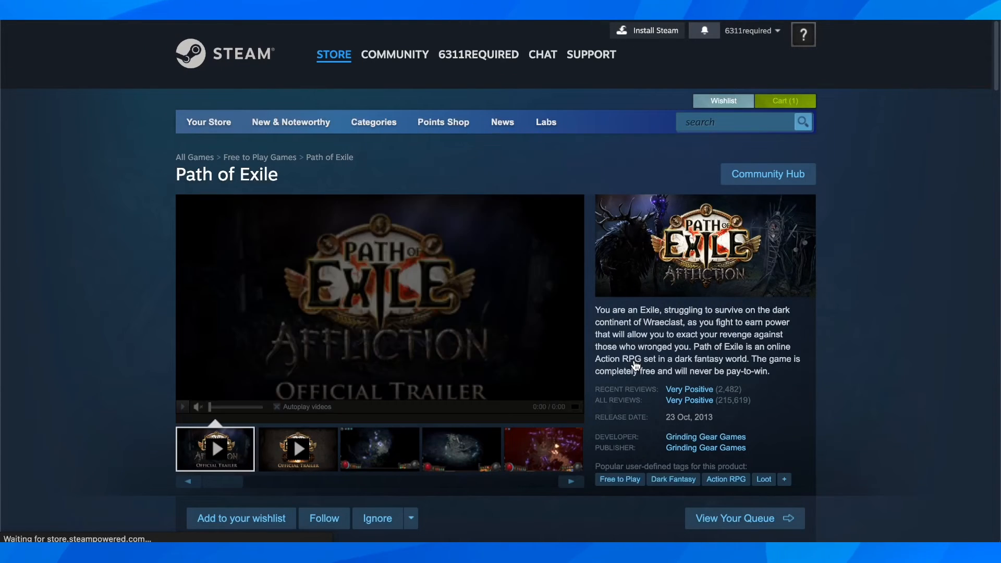
{"action": "scroll", "scroll_direction": "down", "scroll_amount": 3}
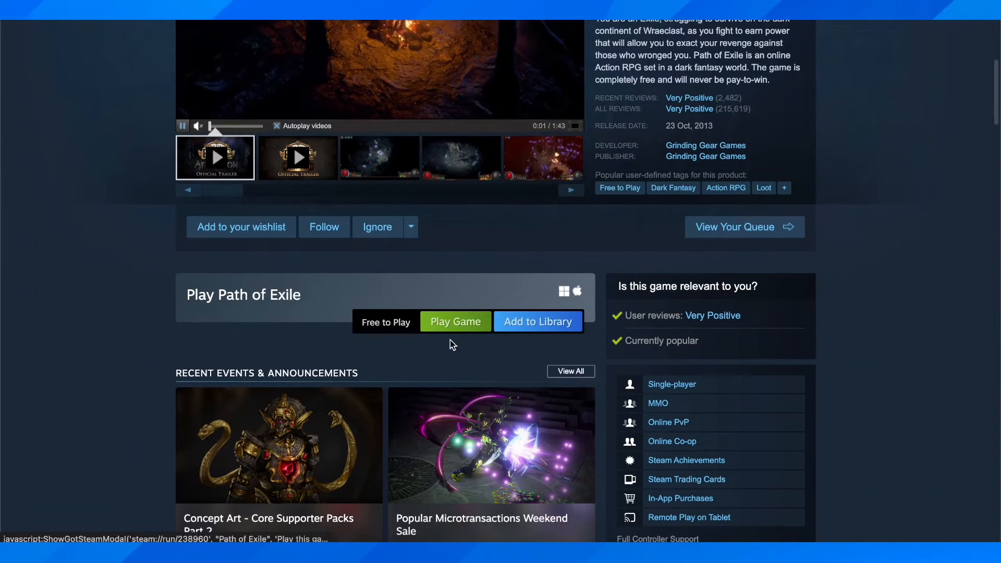